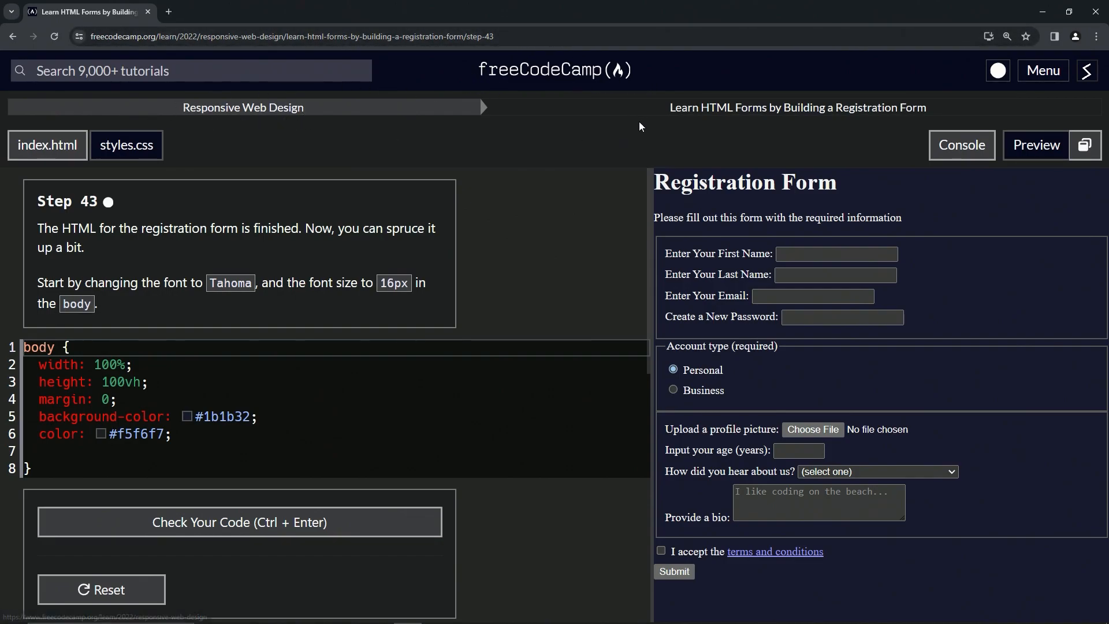
mouse_move(926, 121)
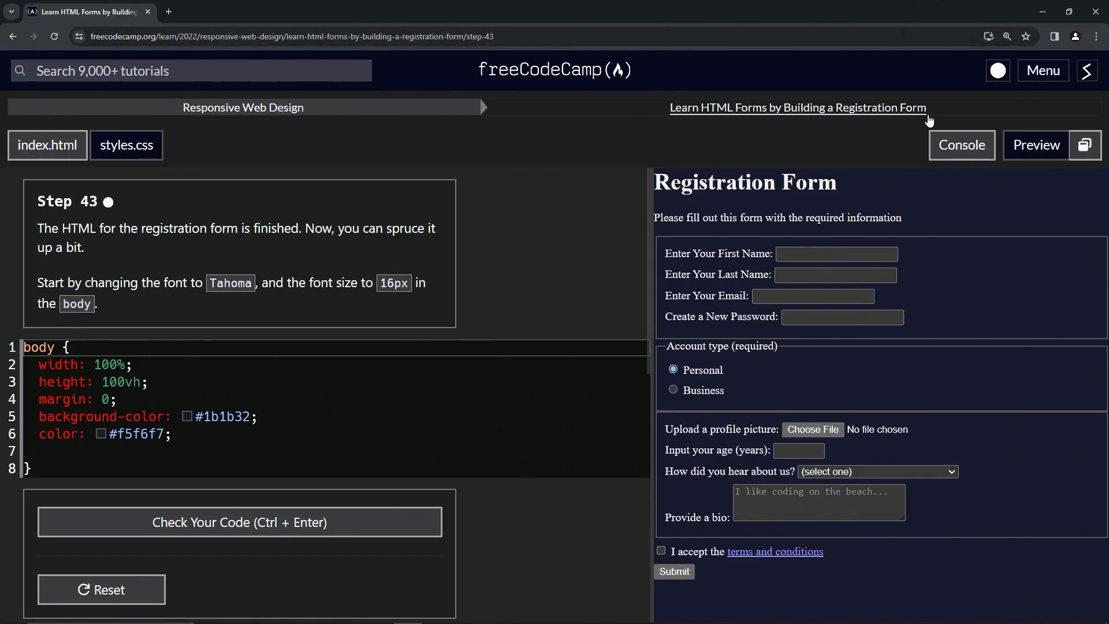
mouse_move(117, 217)
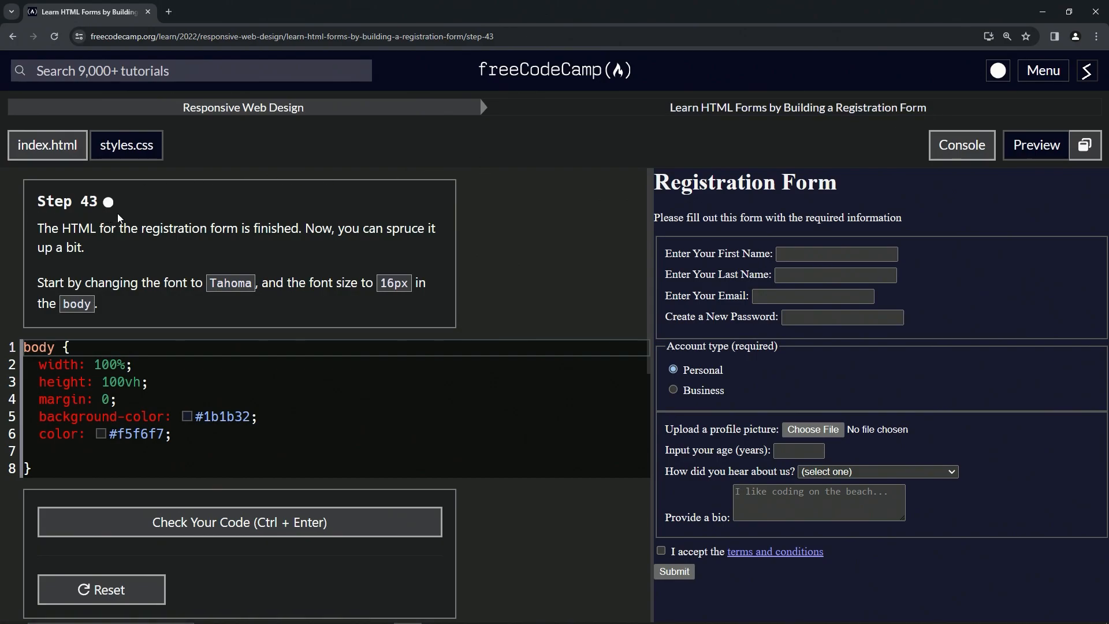
mouse_move(39, 240)
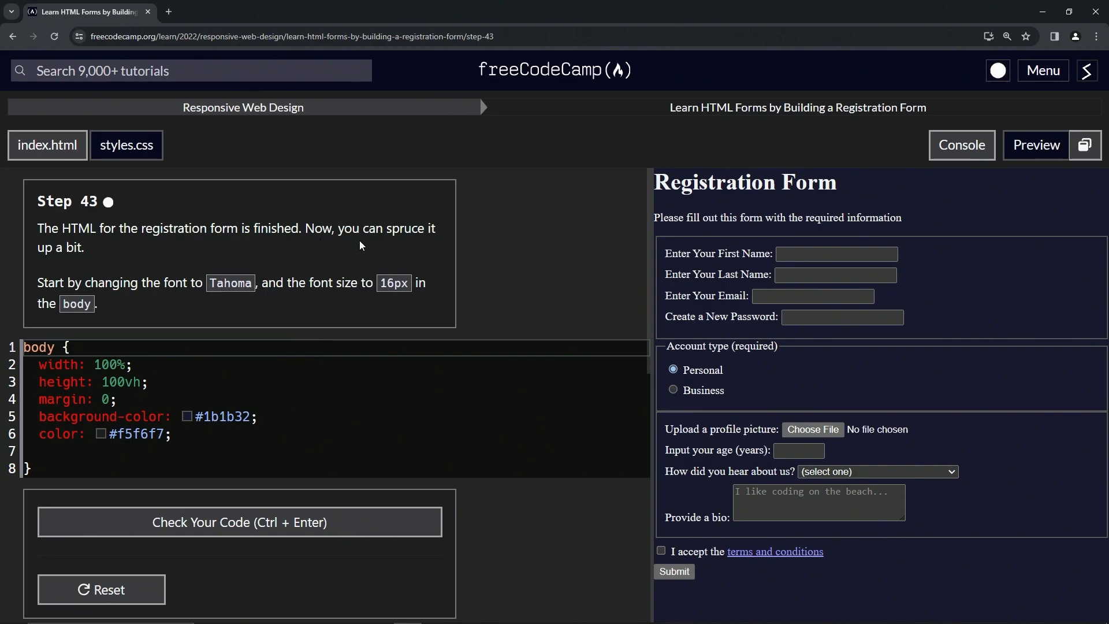
mouse_move(81, 279)
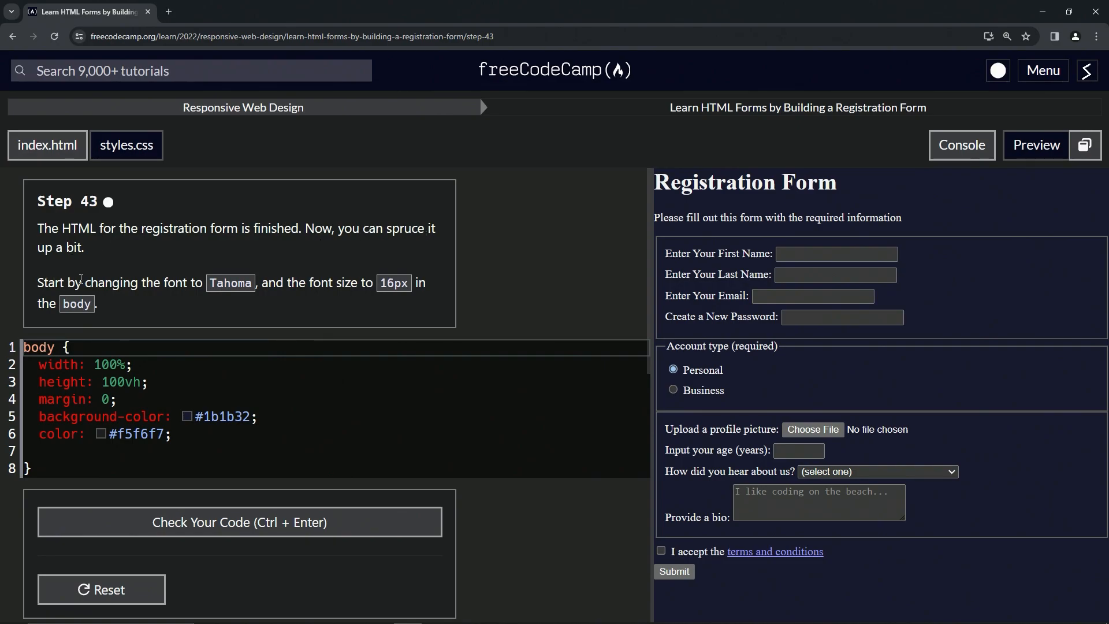
mouse_move(214, 302)
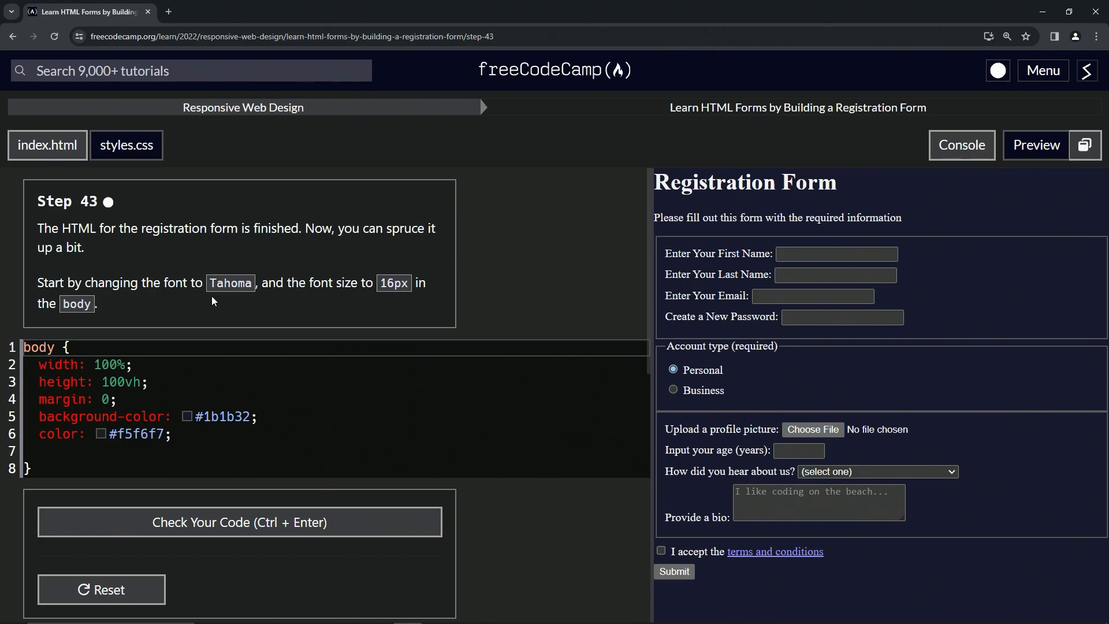
mouse_move(362, 290)
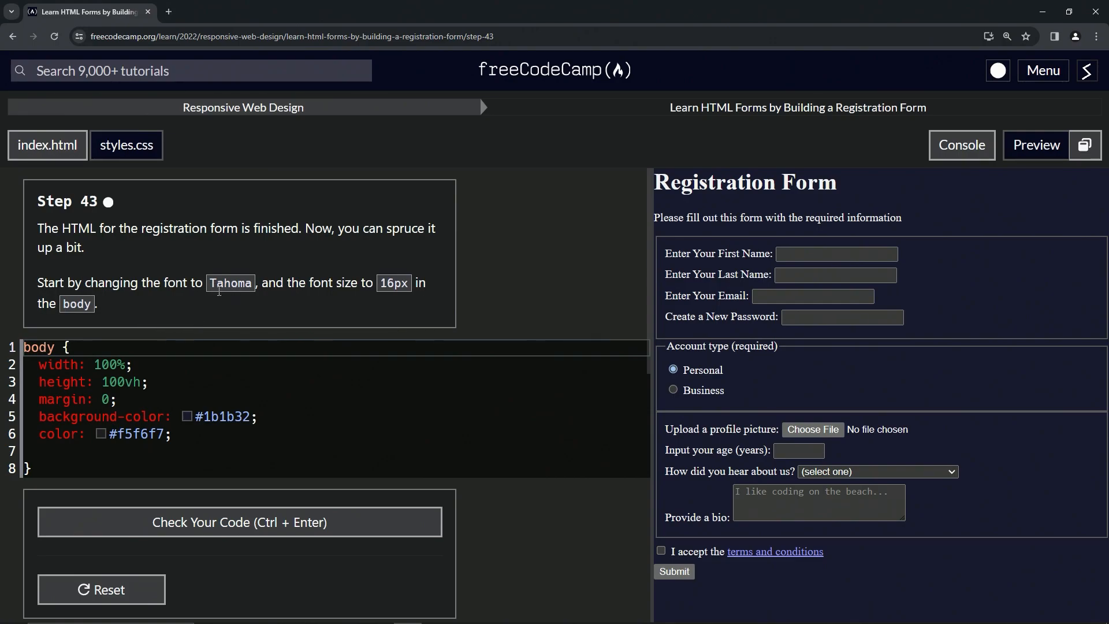
mouse_move(91, 382)
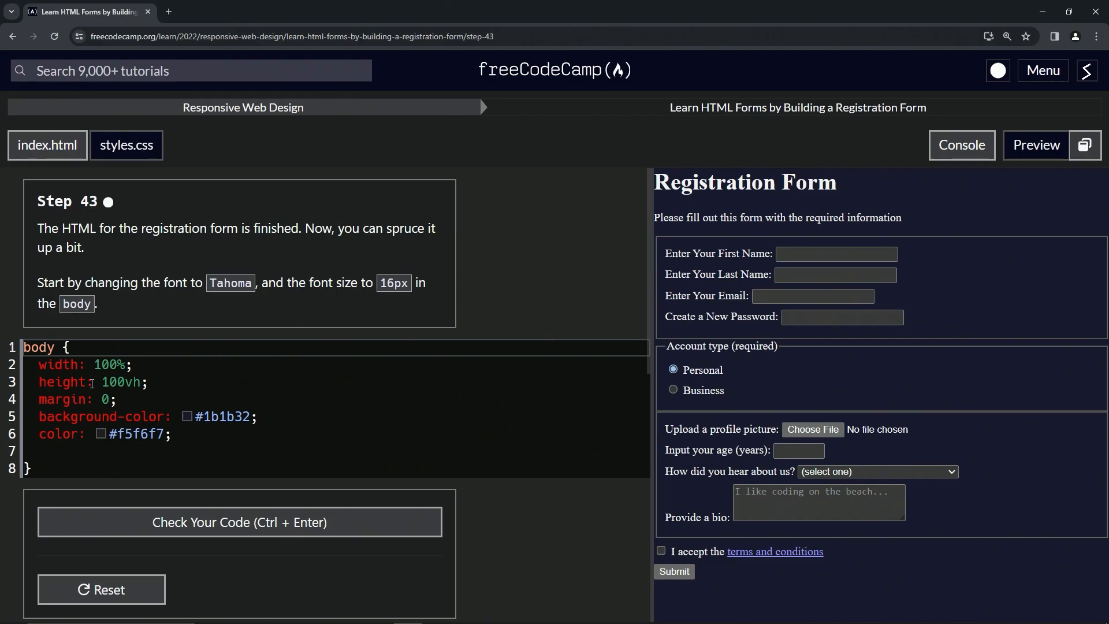
Step: Search Google in a new tab for "change font with css" and open the W3Schools CSS Fonts result
left_click(306, 12)
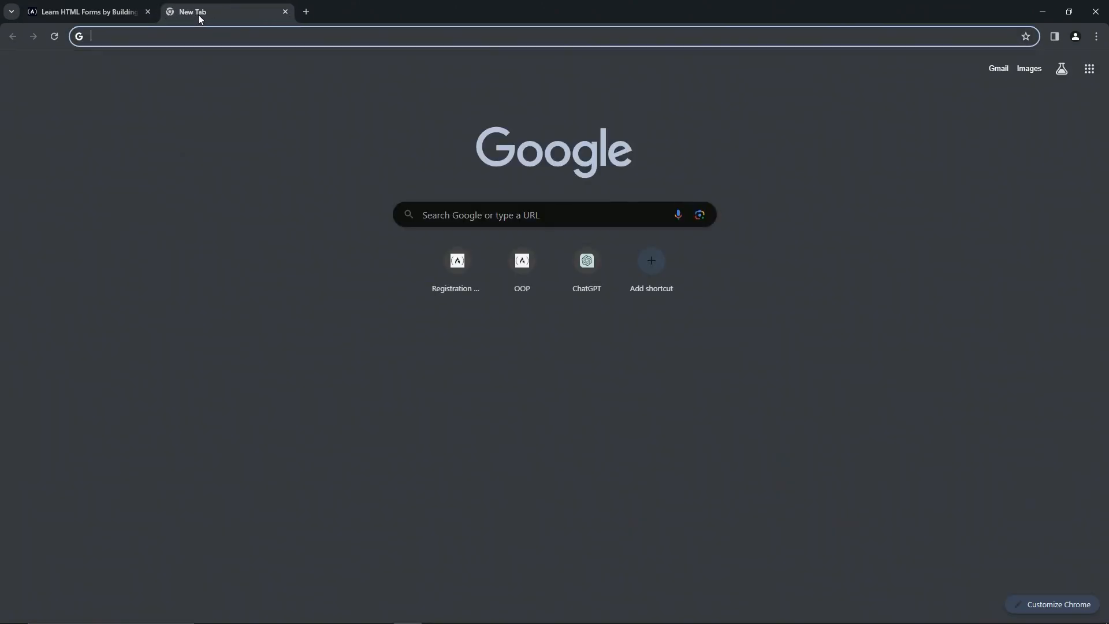
type("change font with css")
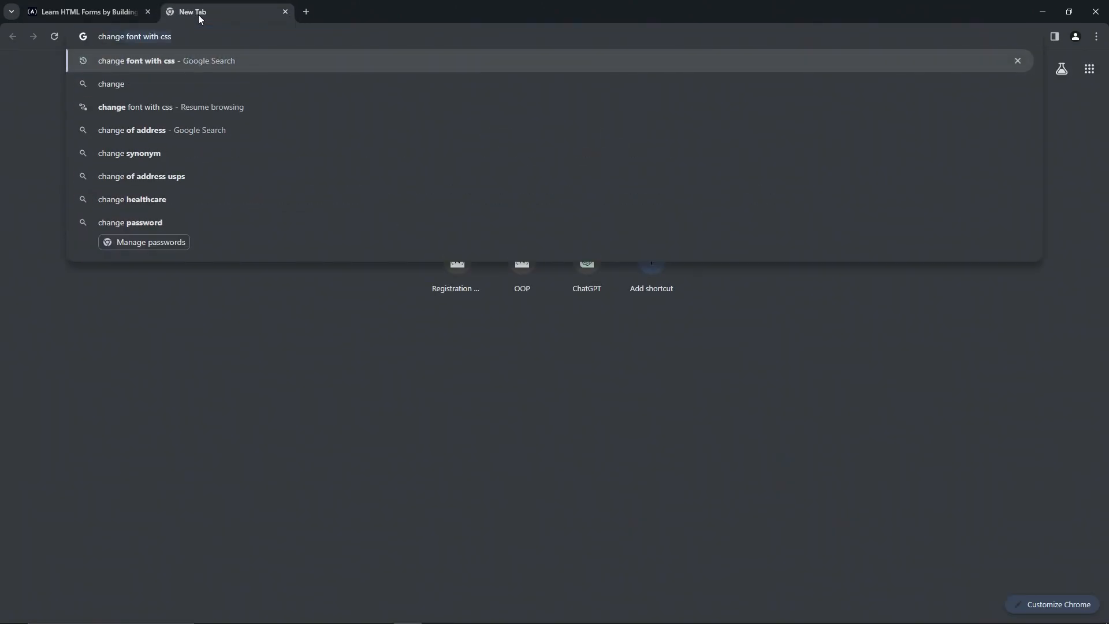
key("Return")
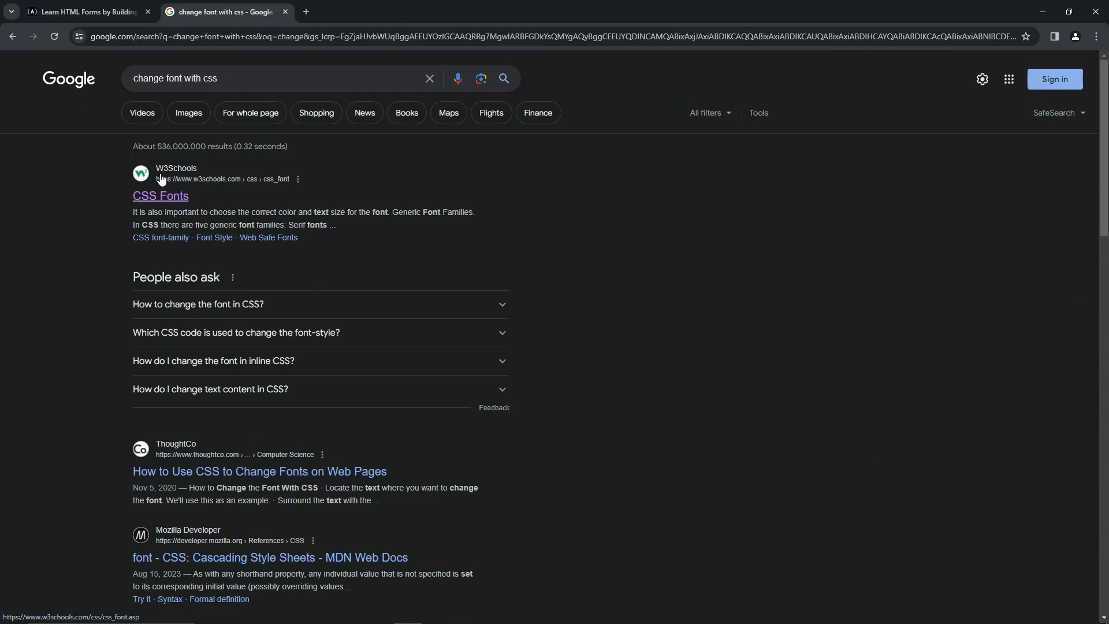
left_click(160, 196)
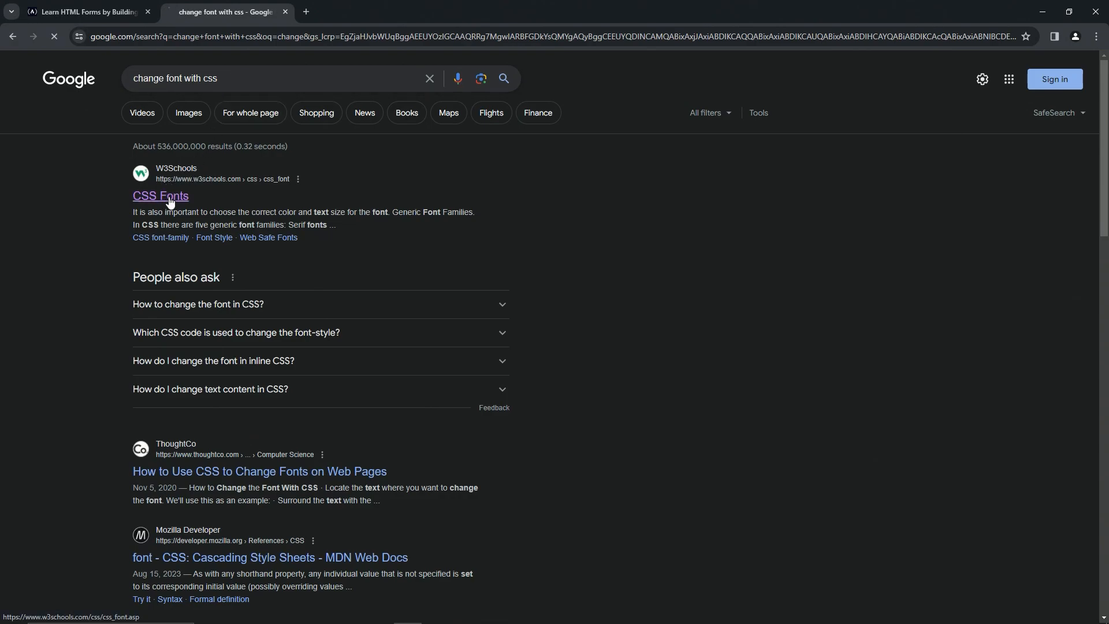
Step: Read the W3Schools font-family section, then return to the step 43 exercise tab
left_click(160, 196)
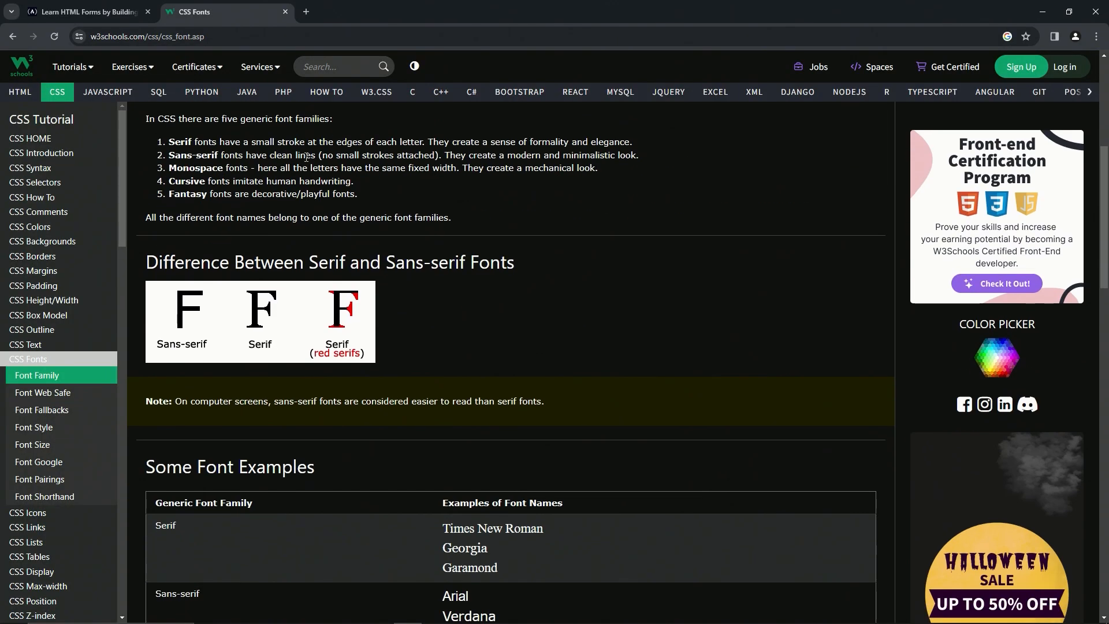
scroll("down", 3)
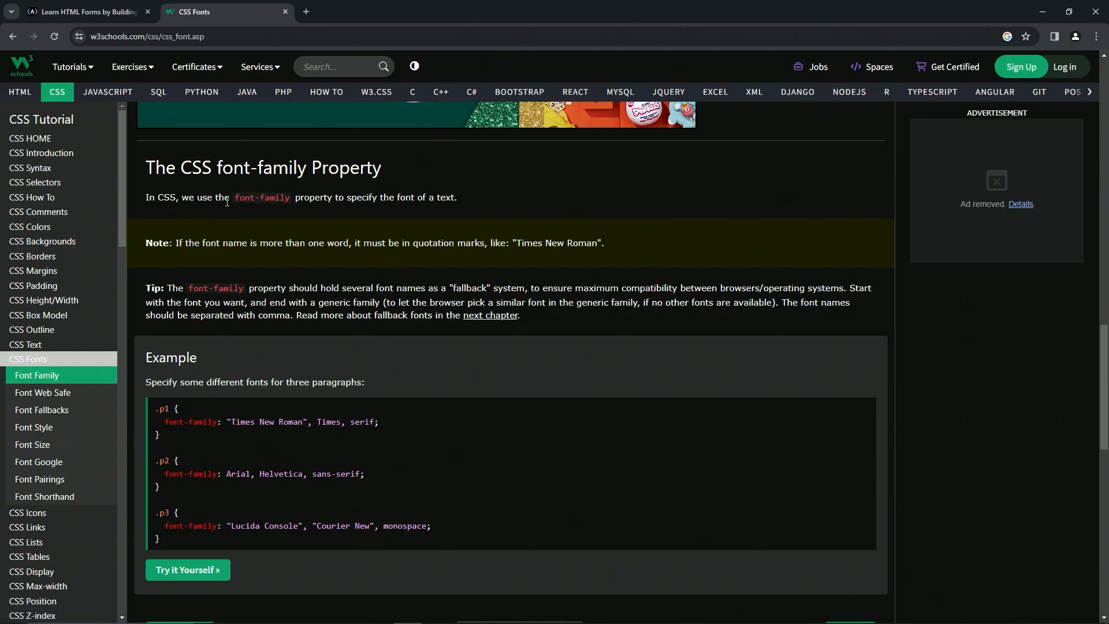
mouse_move(287, 212)
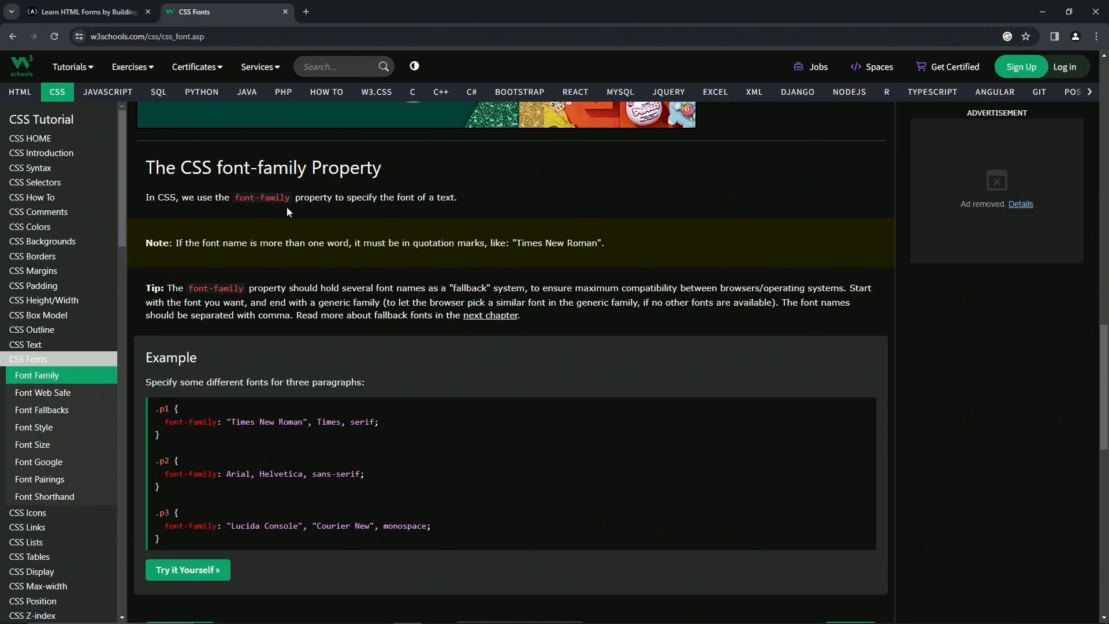
left_click(85, 11)
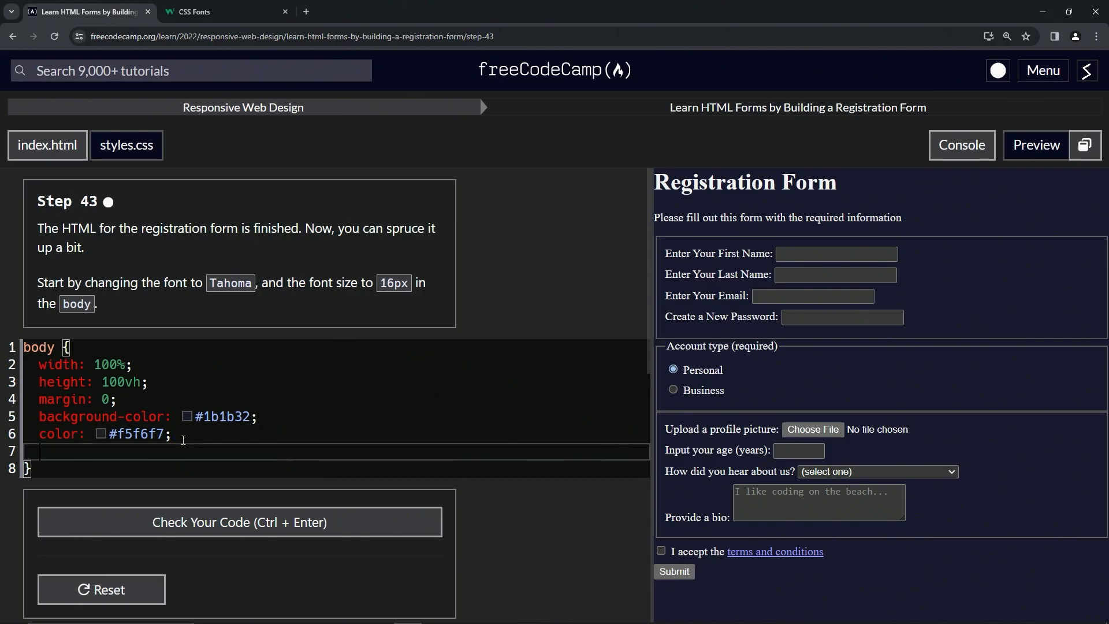
Step: Add "font-family: Tahoma;" inside the body rule of styles.css
type("f")
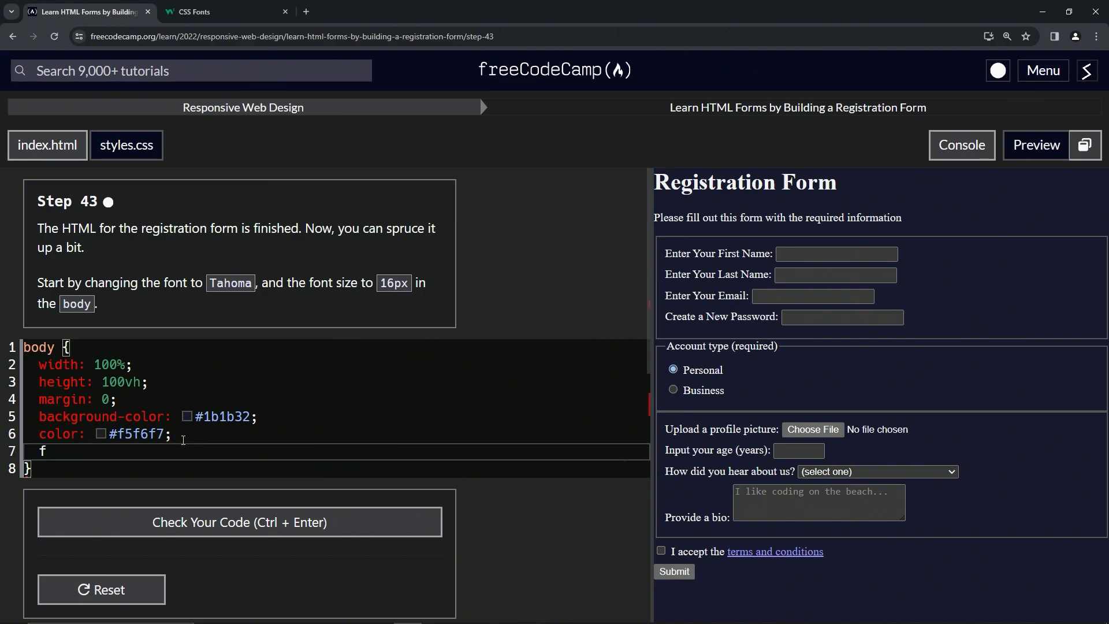
type("ont-fa")
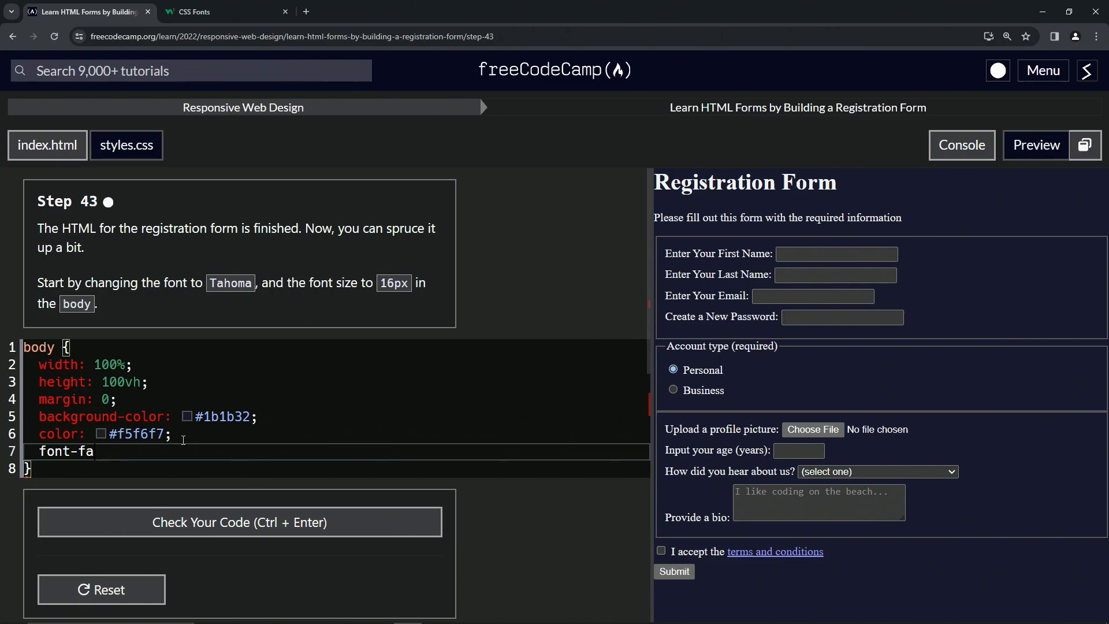
type("mily:")
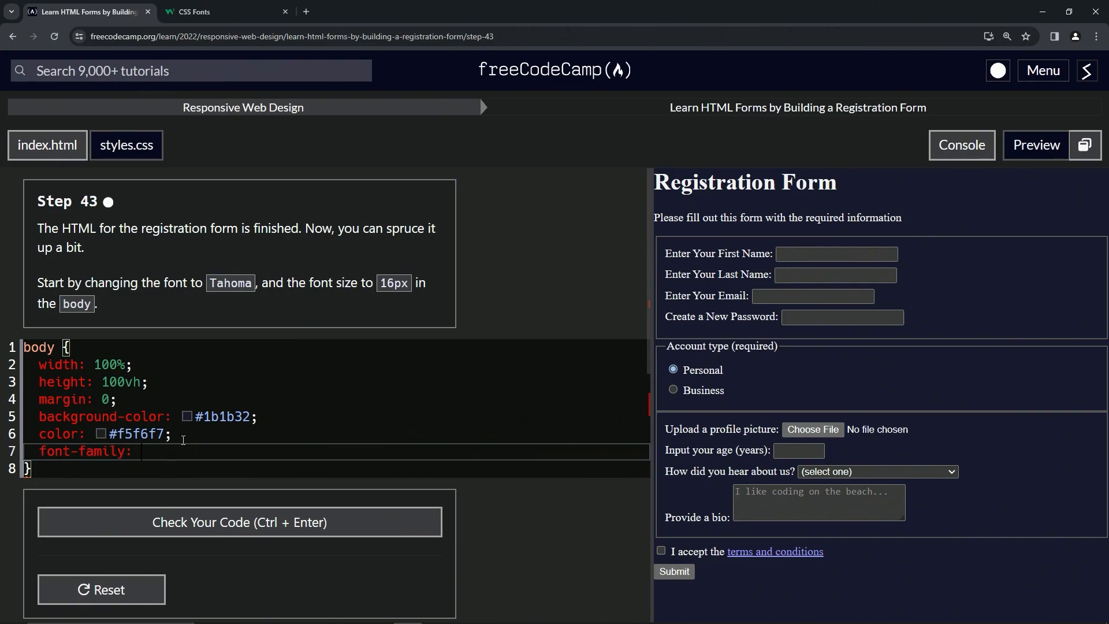
type("Tahom")
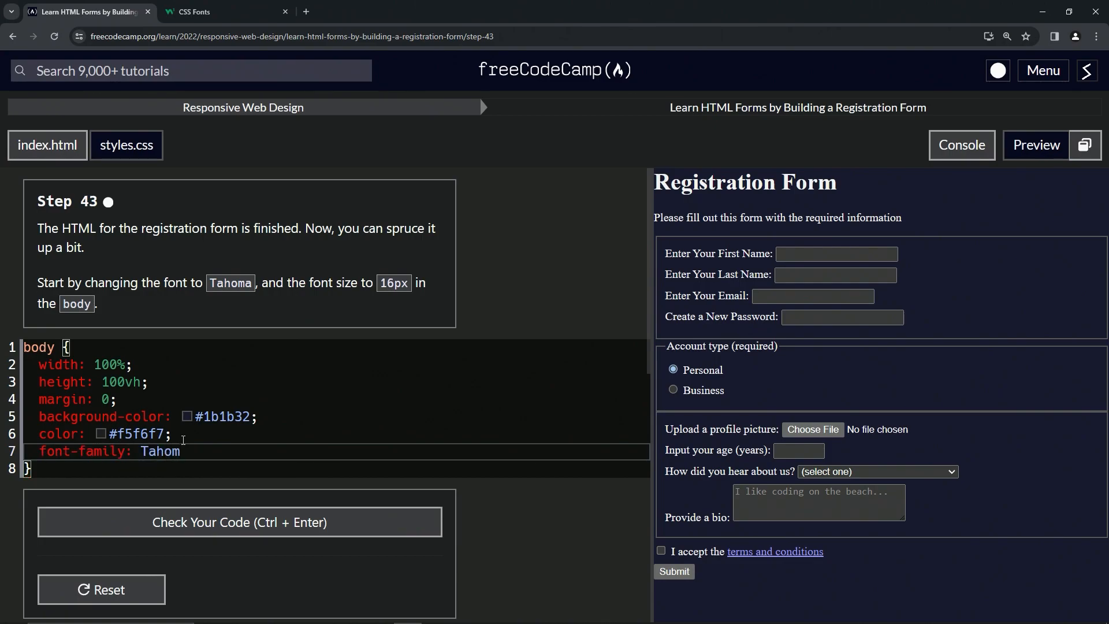
type("a")
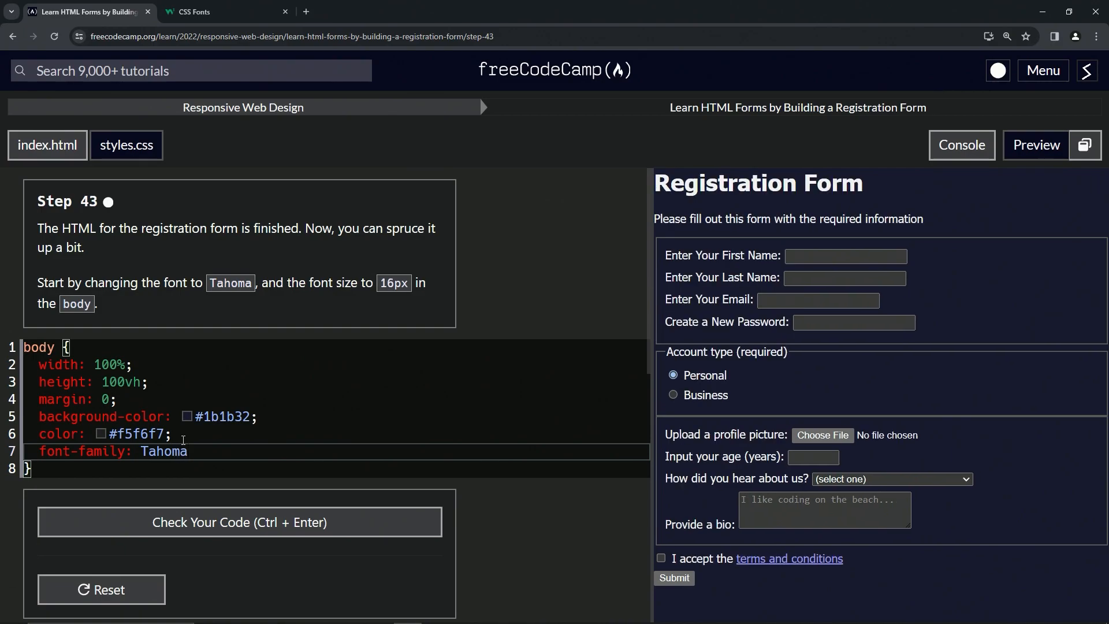
type("l")
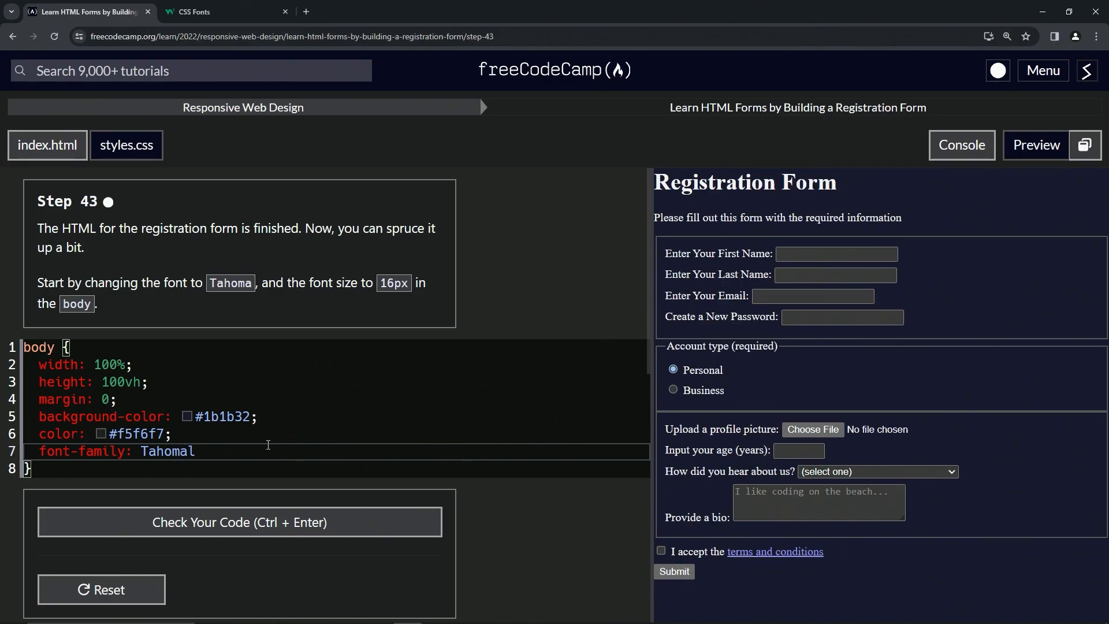
type(";")
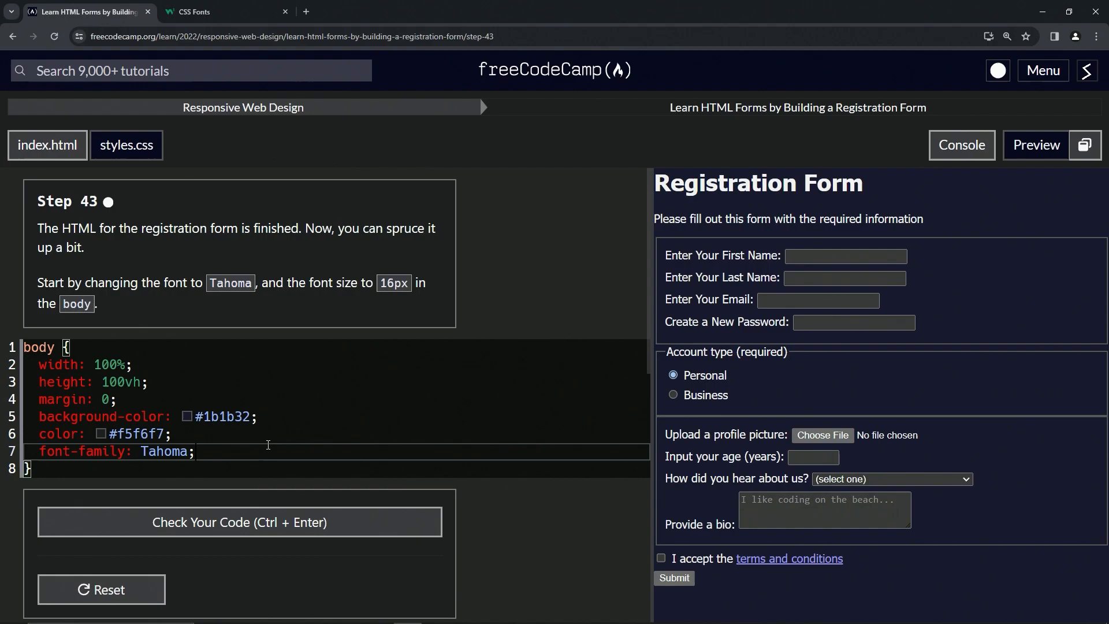
mouse_move(727, 239)
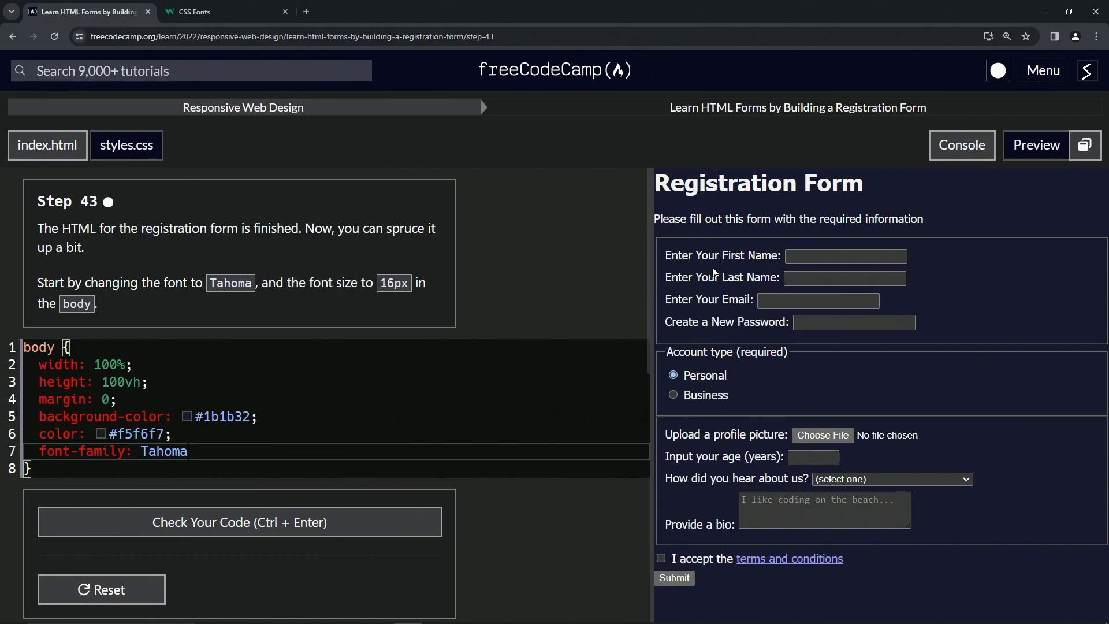
type("l")
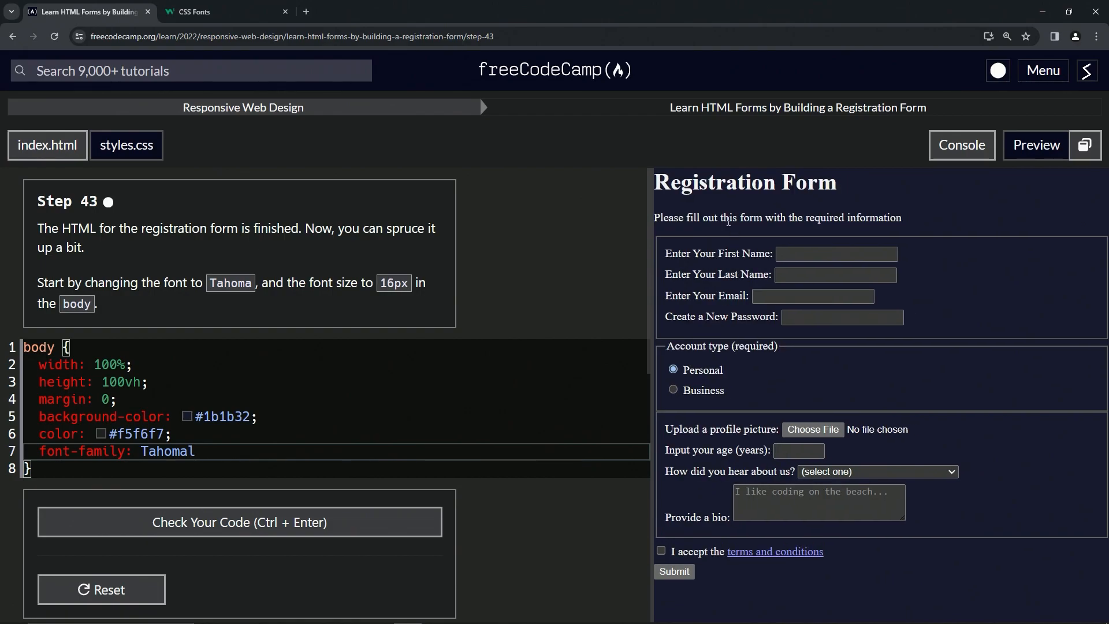
key("Backspace")
type(";")
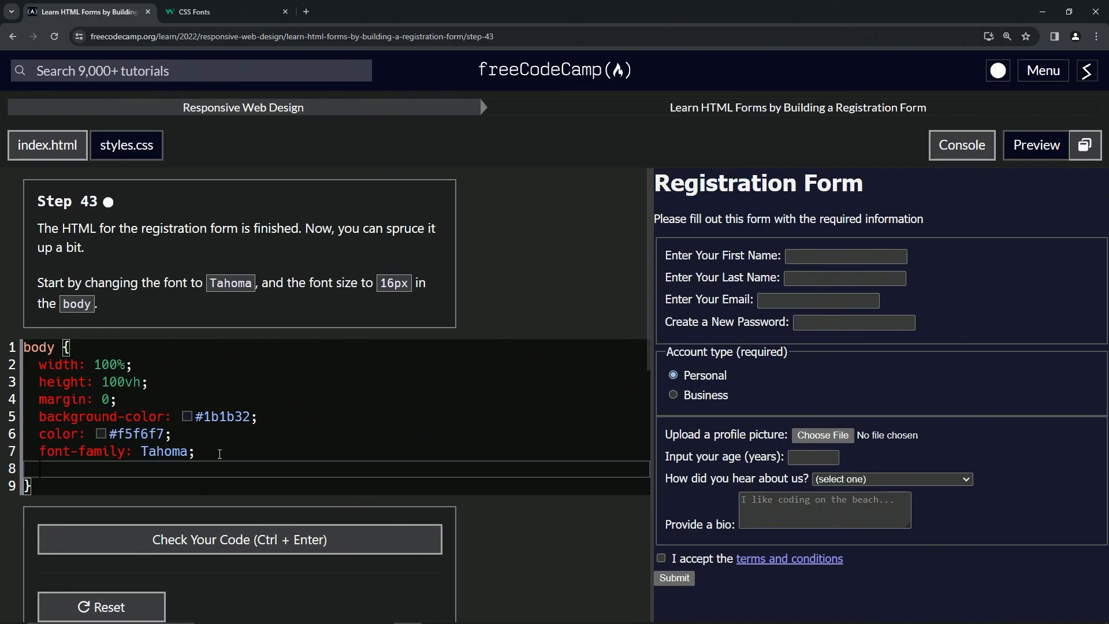
Step: Type "font-size: 16px;" on the new line of the body rule
type("f")
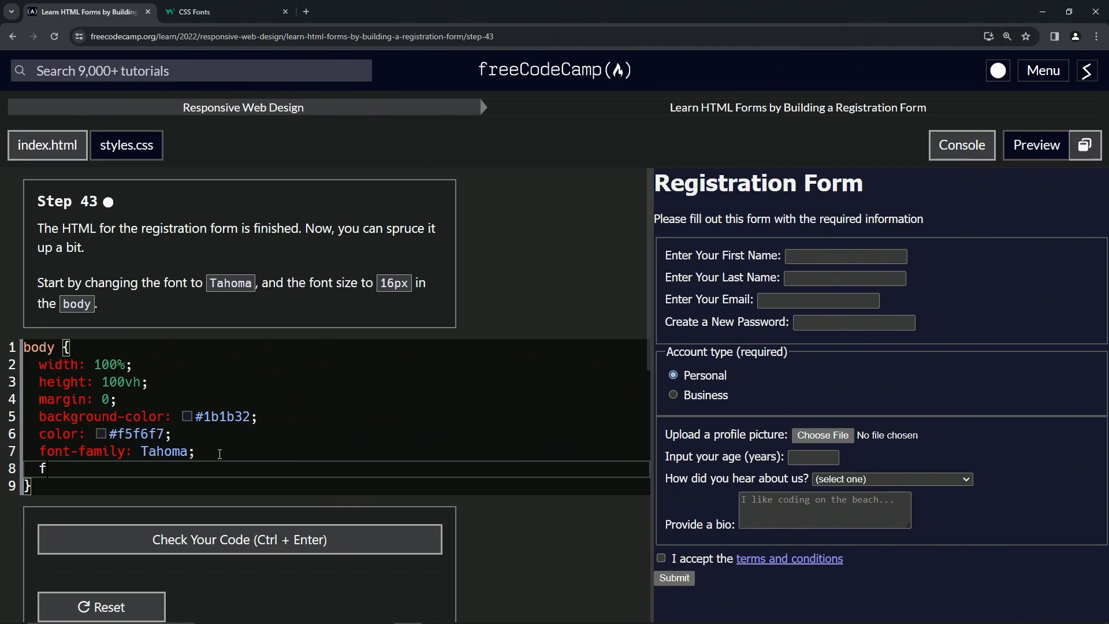
type("ont-size: 1")
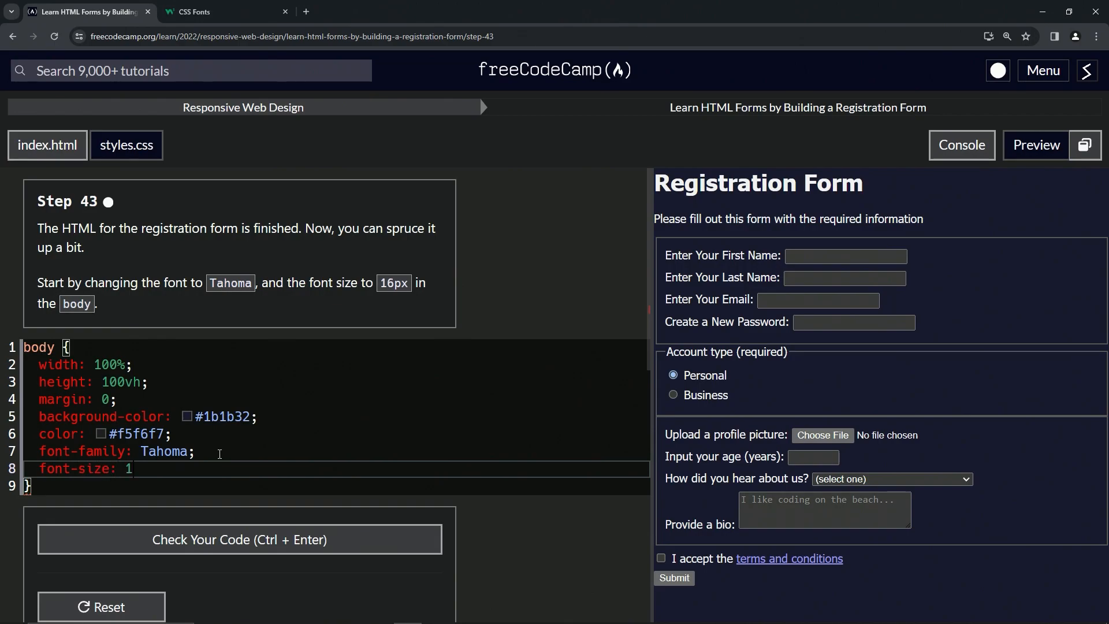
type("6px;")
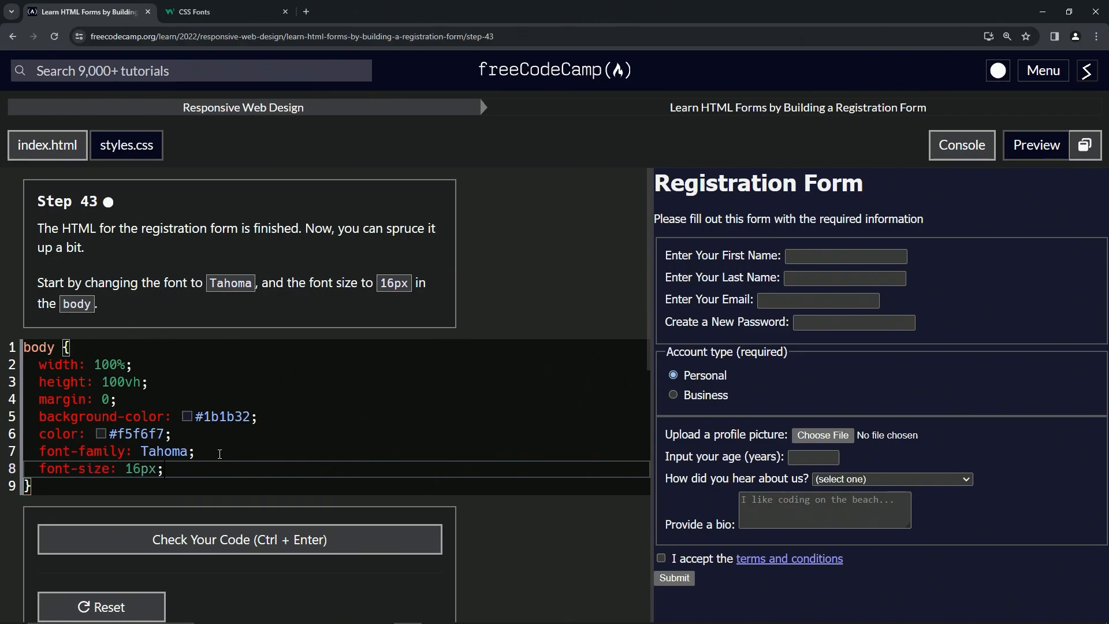
mouse_move(313, 428)
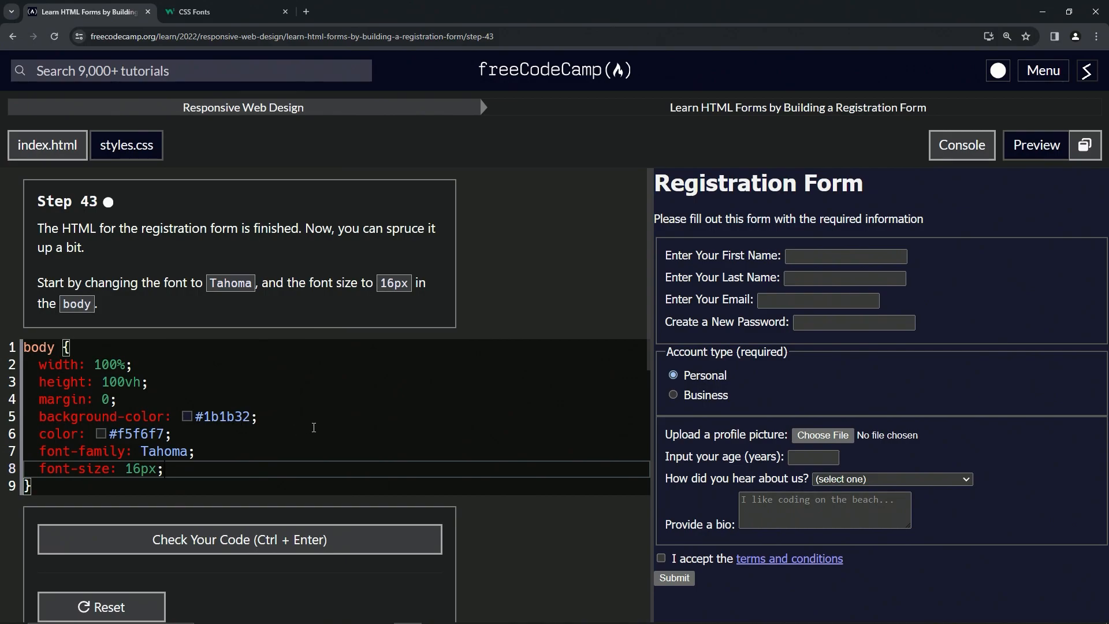
Step: Check the code for step 43, then submit it to advance to step 44
scroll("down", 3)
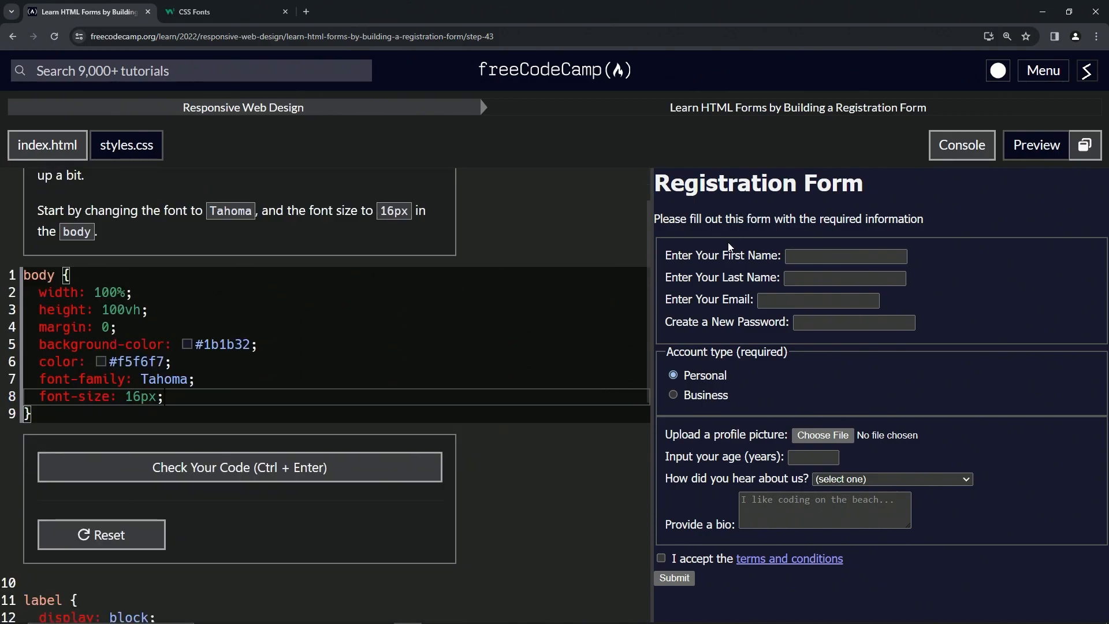
left_click(239, 466)
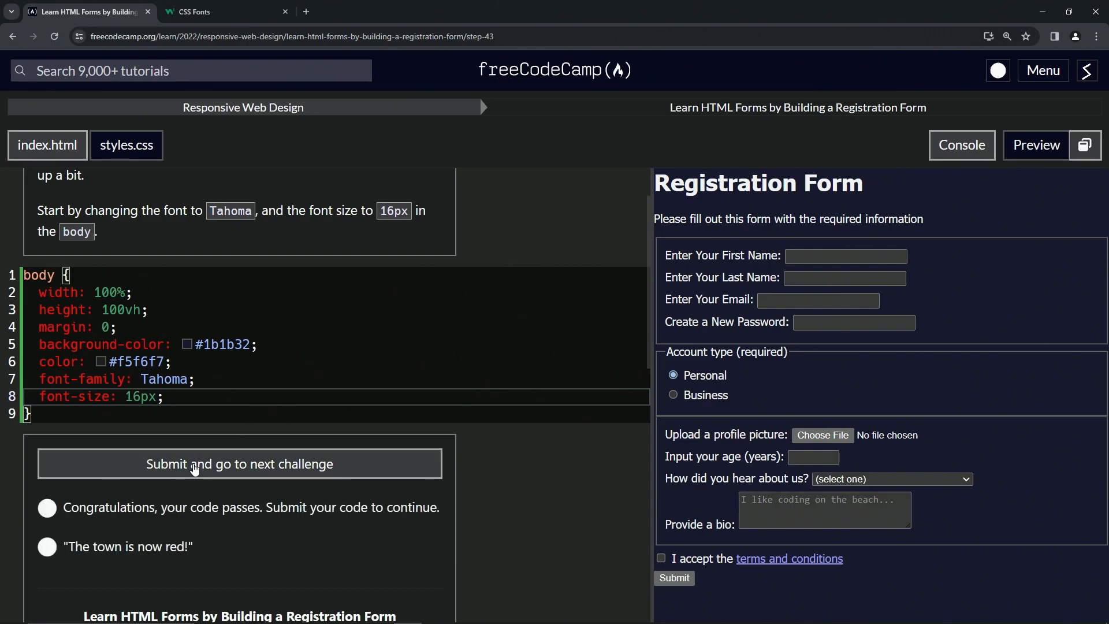
left_click(239, 463)
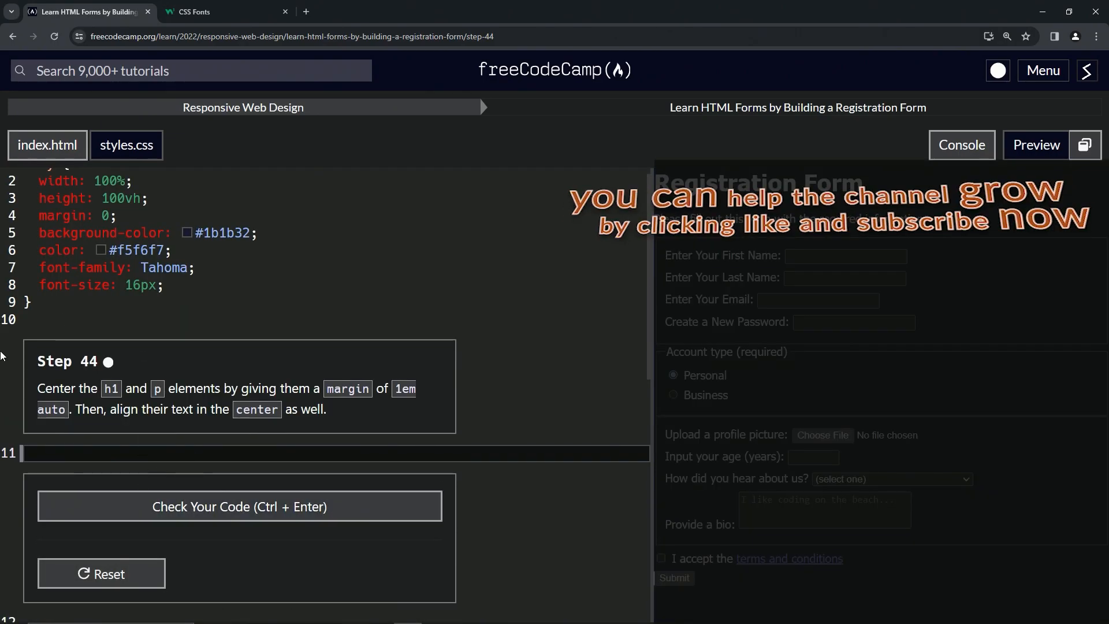
mouse_move(69, 382)
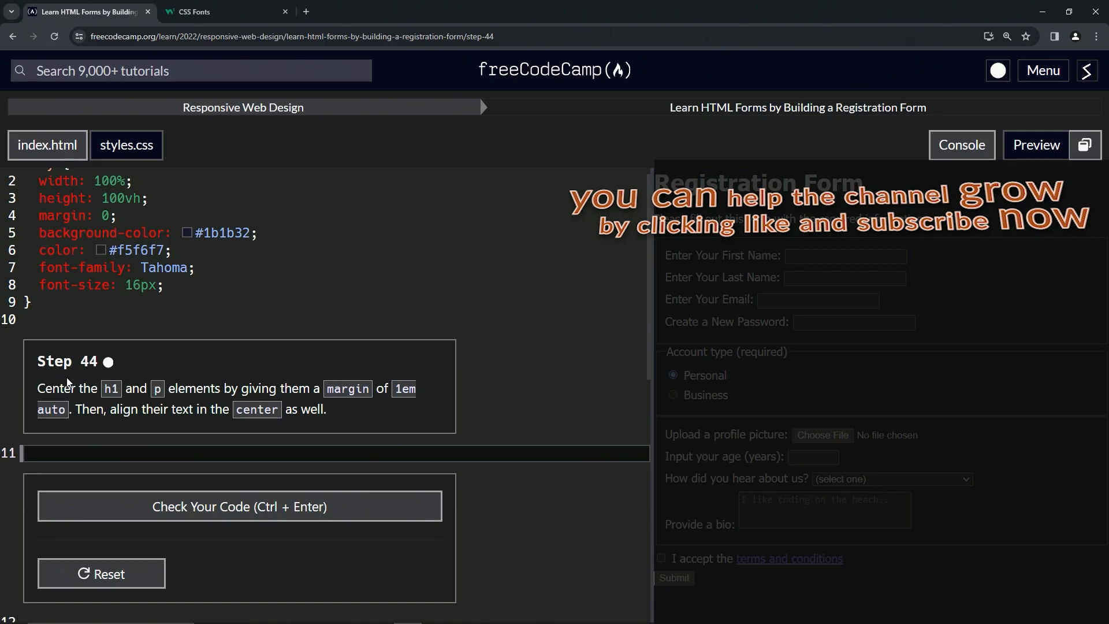